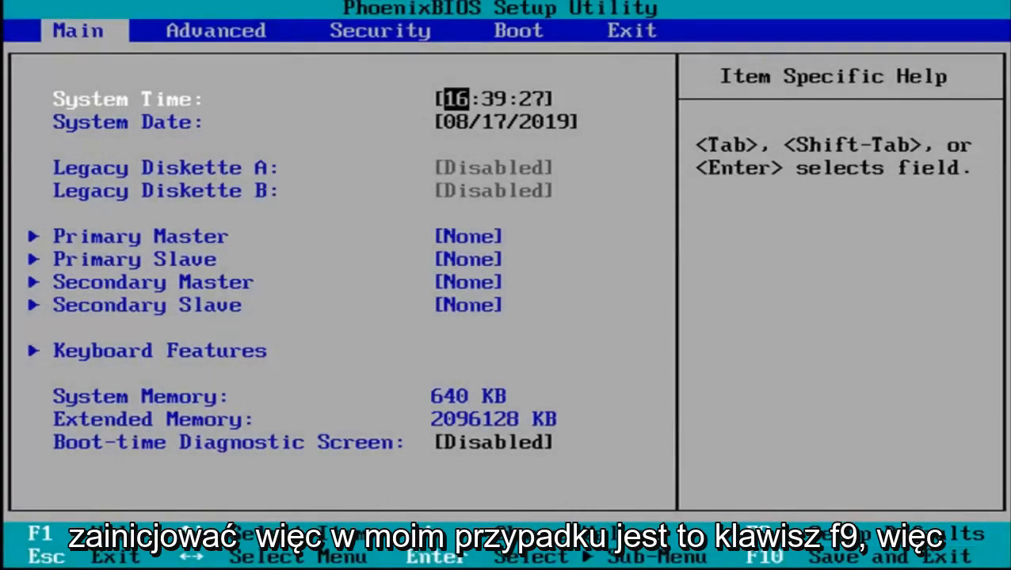
# - Load the BIOS setup defaults with F9, then bring up the save-and-exit confirmation with F10
pyautogui.press('f9')
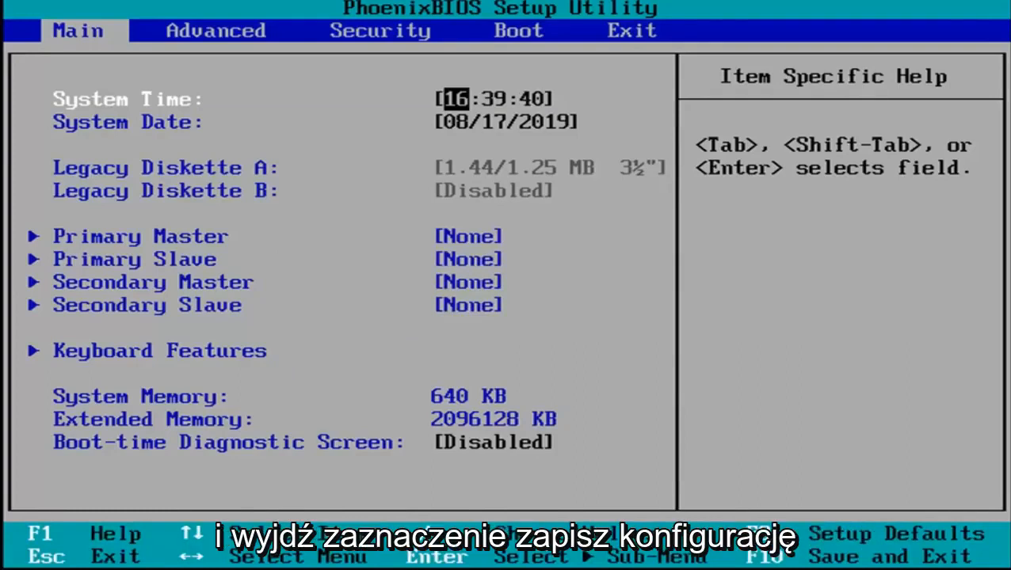
pyautogui.press('F10')
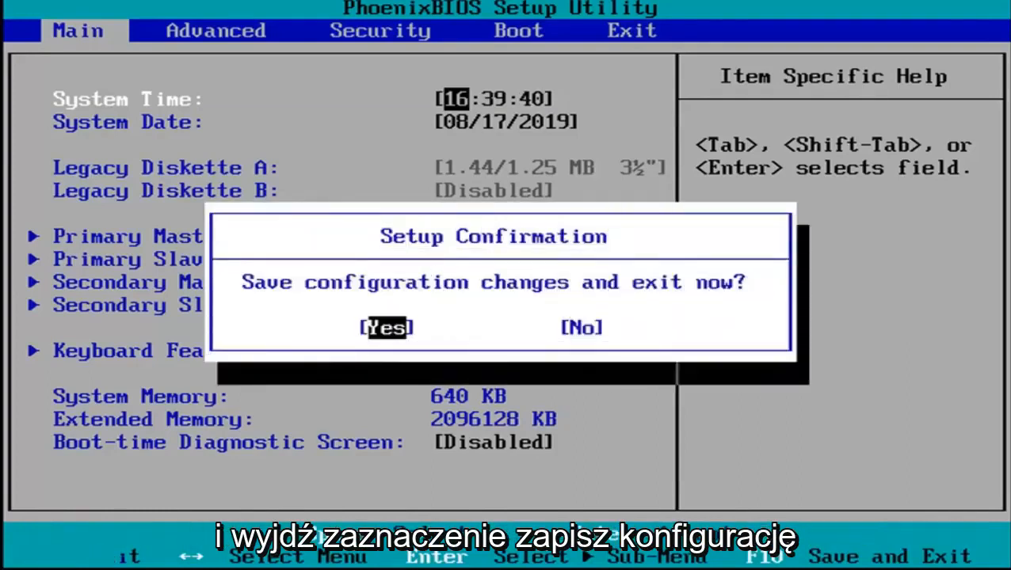